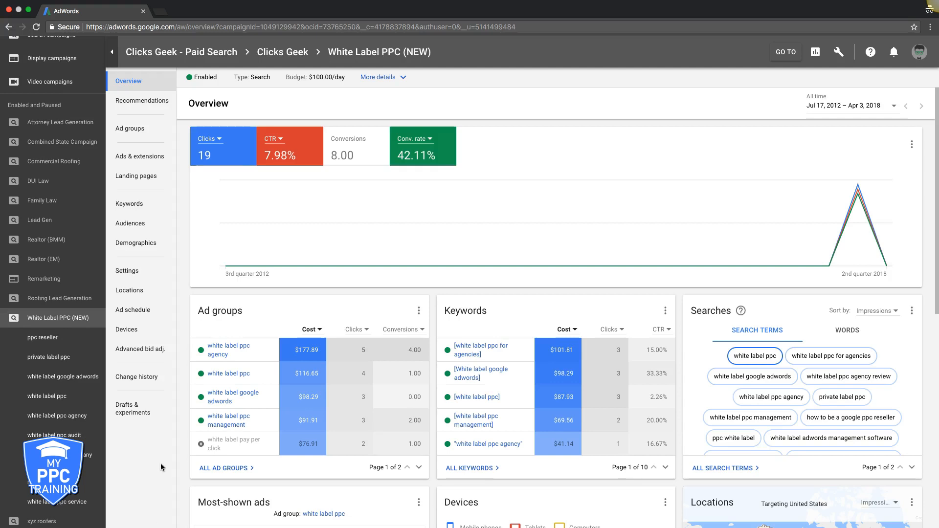
{"action": "mouse_move", "coordinate": [42, 337]}
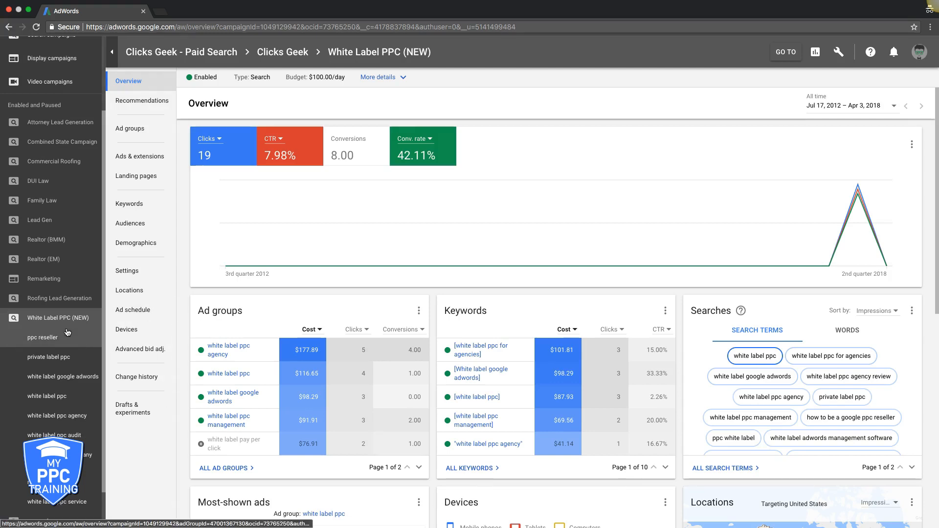
{"action": "mouse_move", "coordinate": [59, 317]}
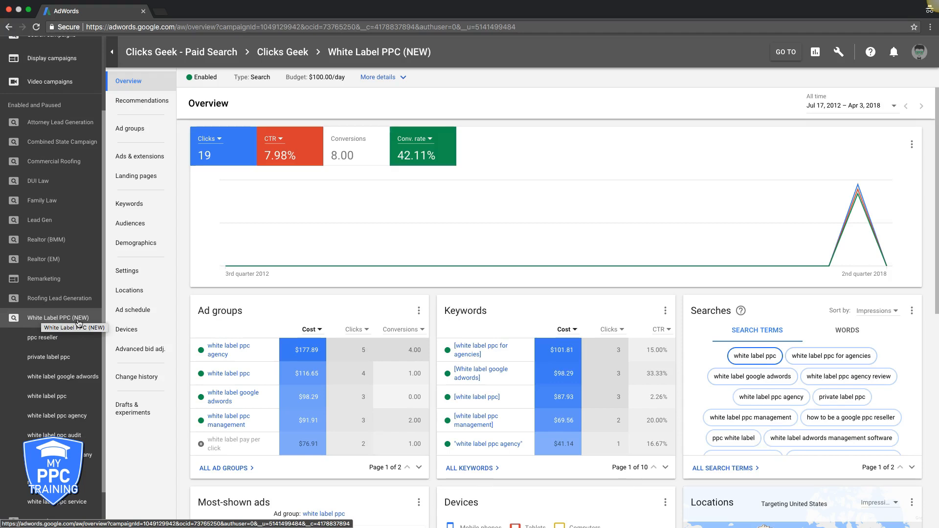
{"action": "mouse_move", "coordinate": [327, 190]}
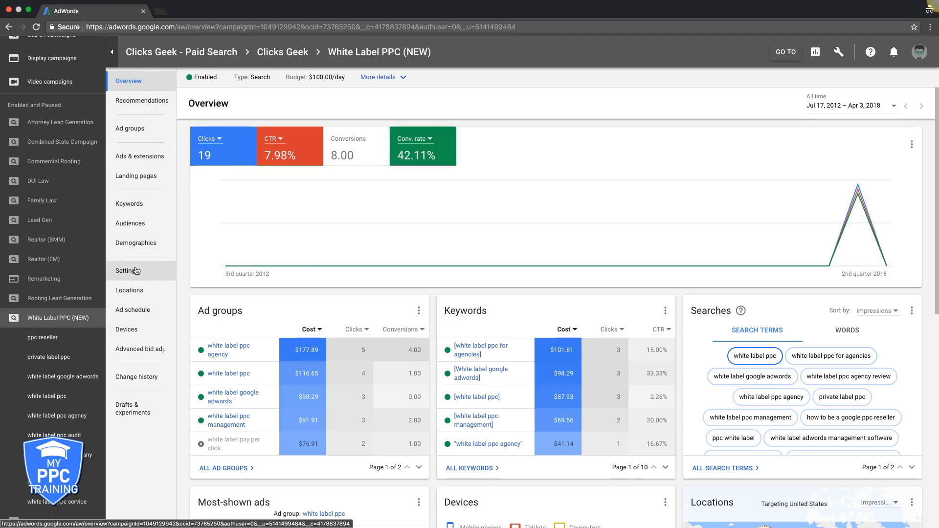
- Open the campaign's bidding settings and list the bid strategies, keeping Manual CPC with Enhanced CPC
{"action": "left_click", "coordinate": [125, 270]}
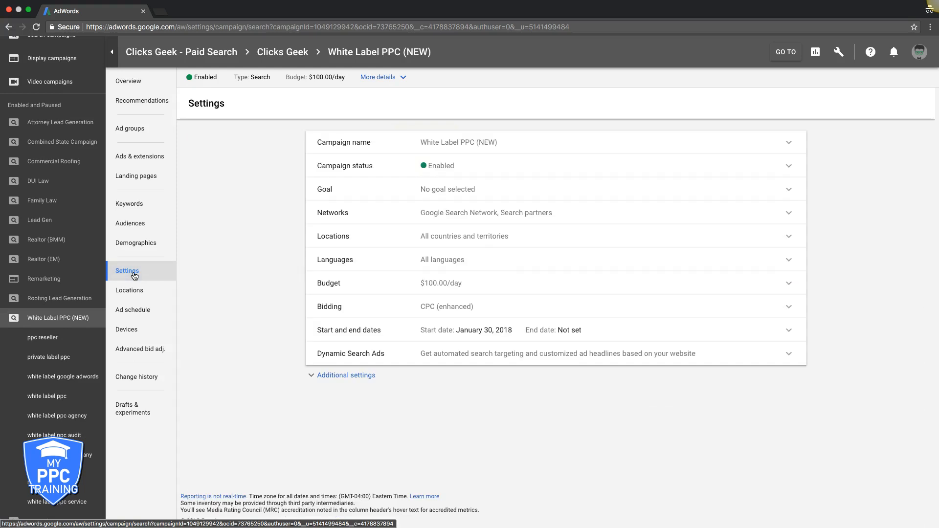
{"action": "left_click", "coordinate": [346, 375]}
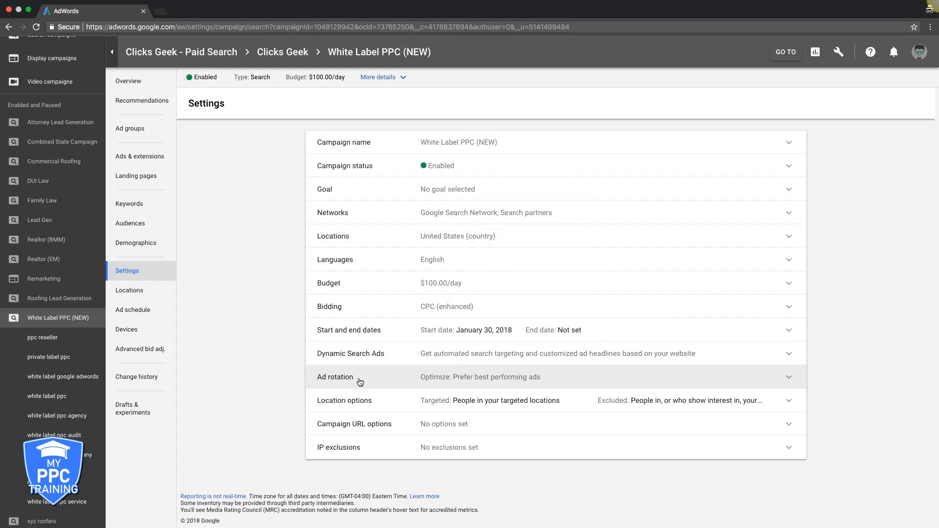
{"action": "mouse_move", "coordinate": [491, 313]}
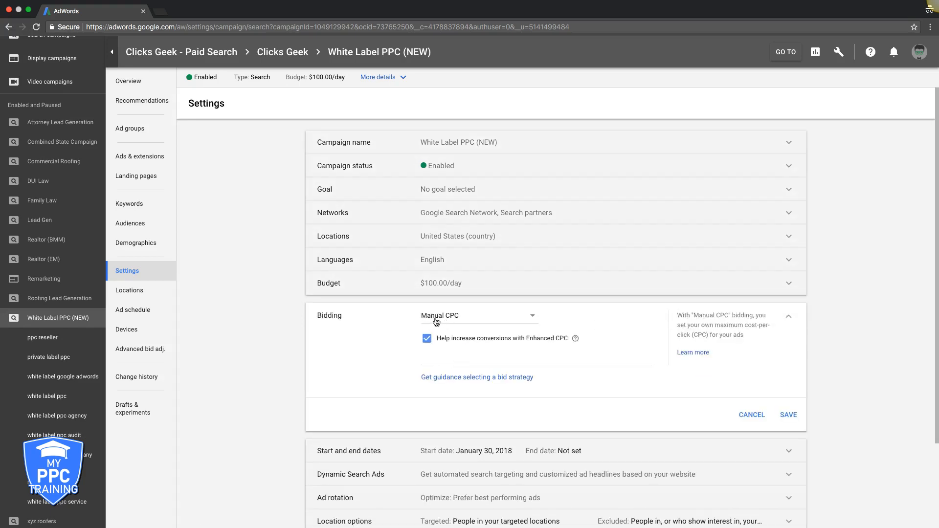
{"action": "left_click", "coordinate": [477, 315]}
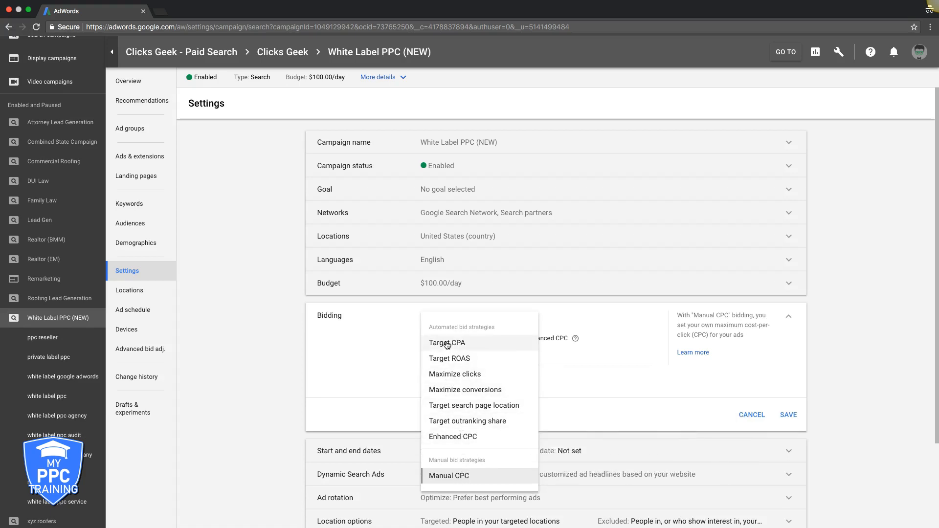
{"action": "mouse_move", "coordinate": [454, 374]}
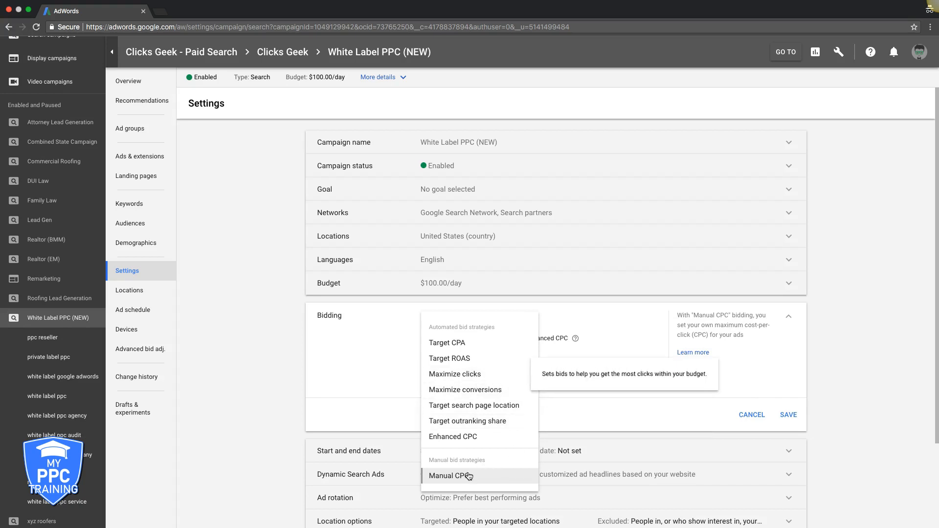
{"action": "mouse_move", "coordinate": [450, 476]}
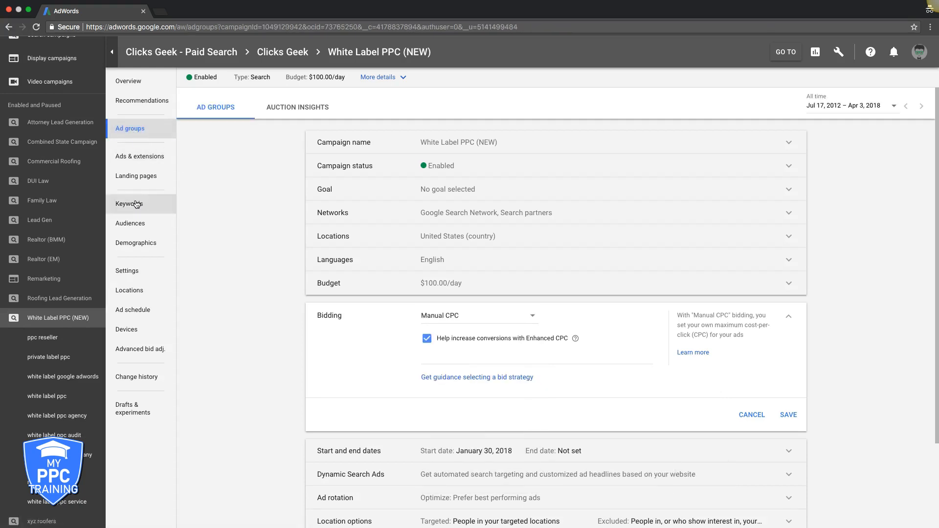
- Show the campaign's keywords report and its column options list
{"action": "left_click", "coordinate": [129, 203]}
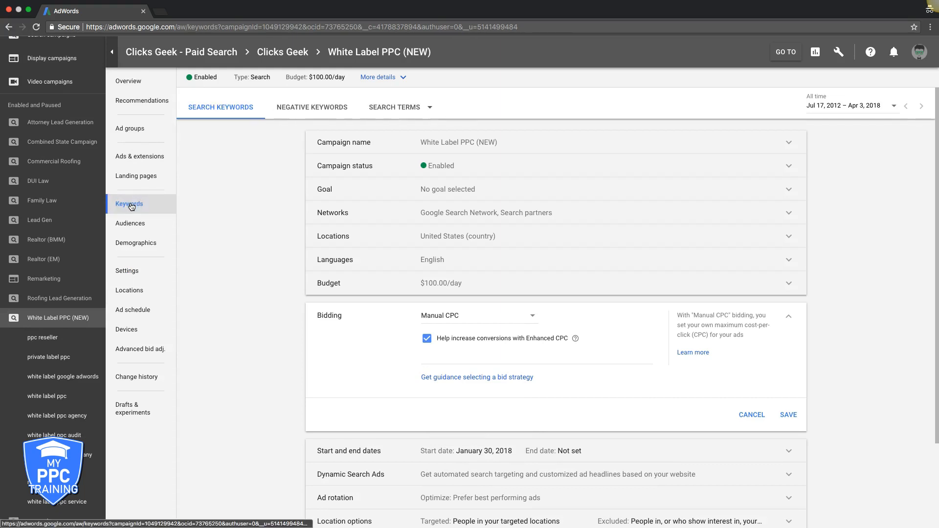
{"action": "left_click", "coordinate": [129, 203]}
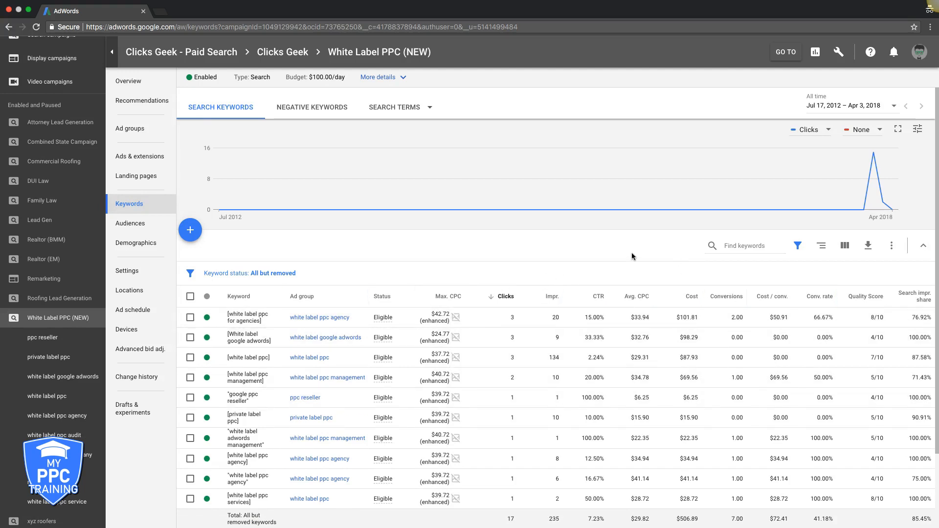
{"action": "left_click", "coordinate": [845, 245]}
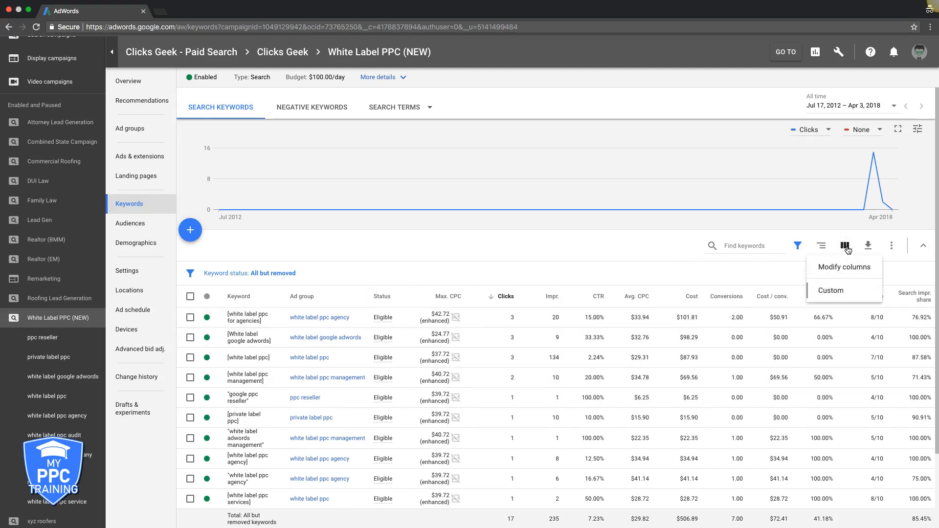
- Add the Avg. pos. column from the Performance group to the keywords table
{"action": "left_click", "coordinate": [843, 266]}
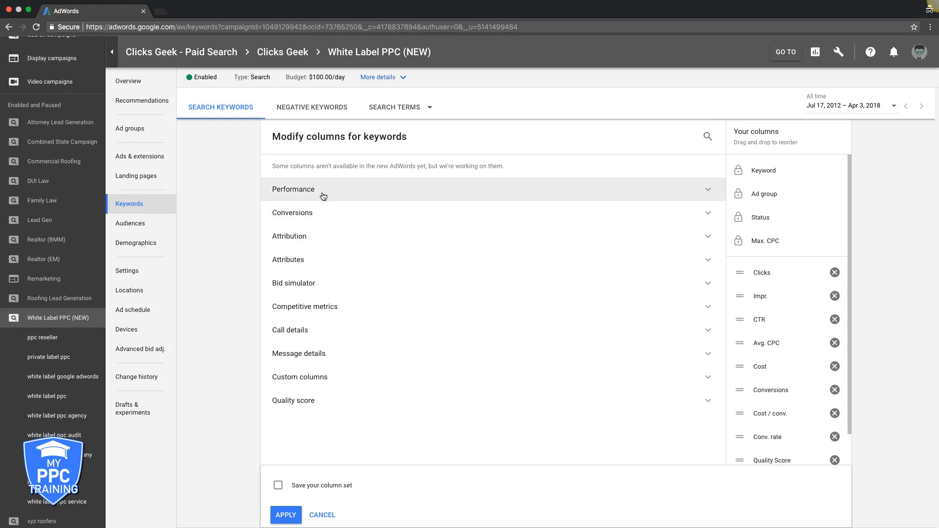
{"action": "left_click", "coordinate": [293, 190]}
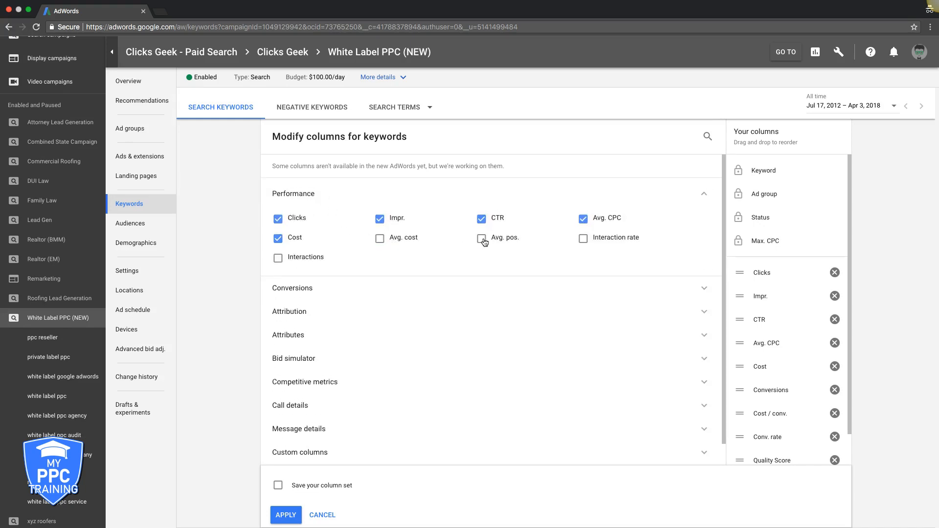
{"action": "left_click", "coordinate": [286, 515]}
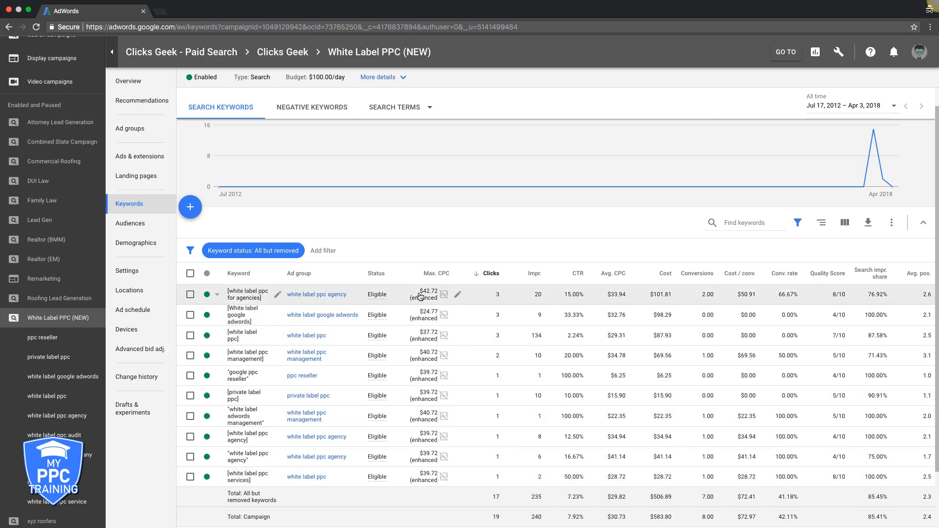
{"action": "left_click", "coordinate": [457, 294]}
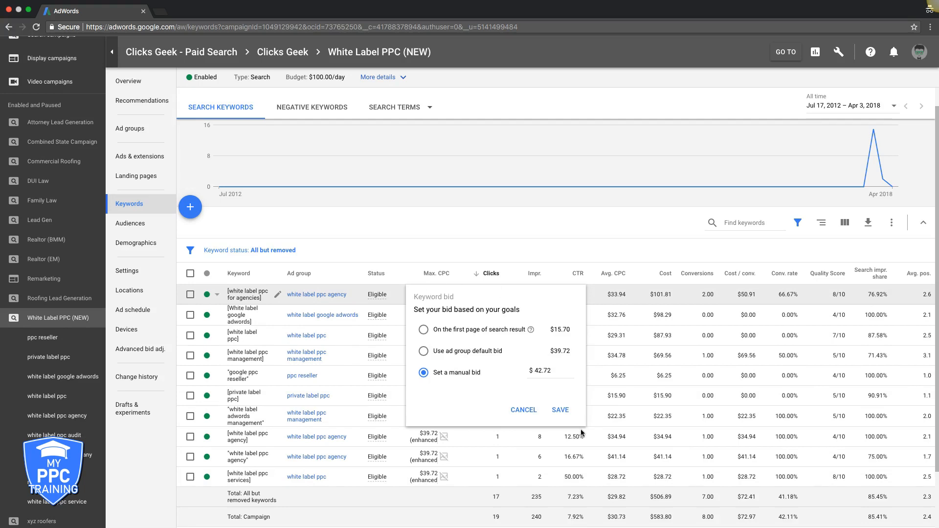
{"action": "left_click", "coordinate": [547, 371]}
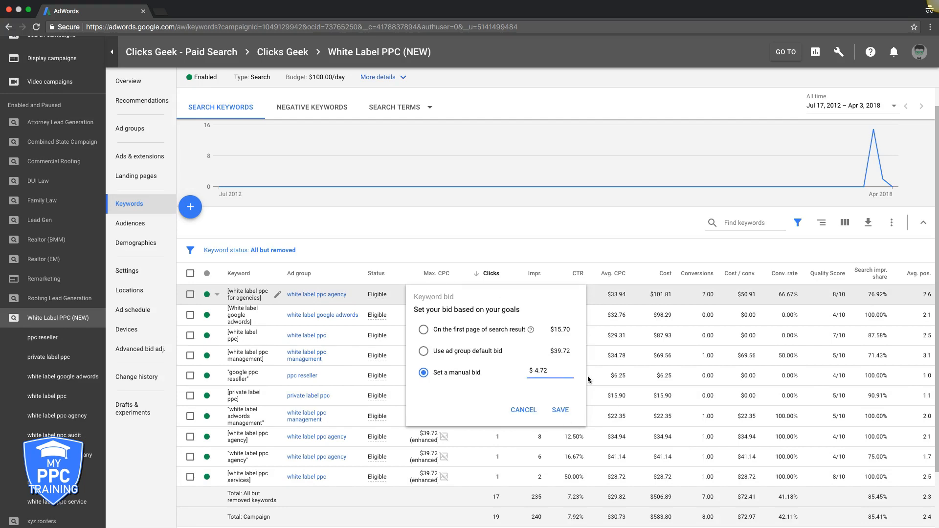
{"action": "type", "text": "47.72"}
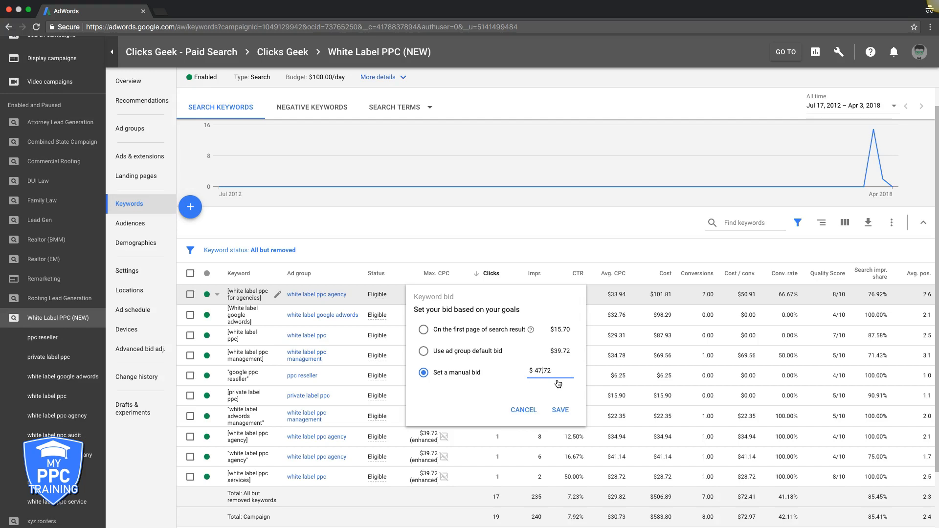
{"action": "left_click", "coordinate": [560, 409]}
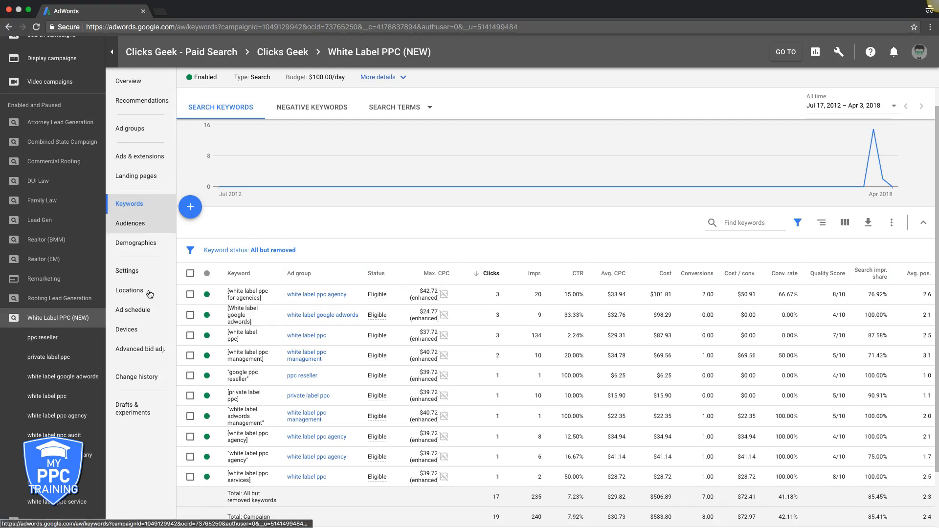
- Try Maximize clicks with a 31.20 maximum CPC bid limit, then cancel, keeping CPC (enhanced)
{"action": "left_click", "coordinate": [126, 270]}
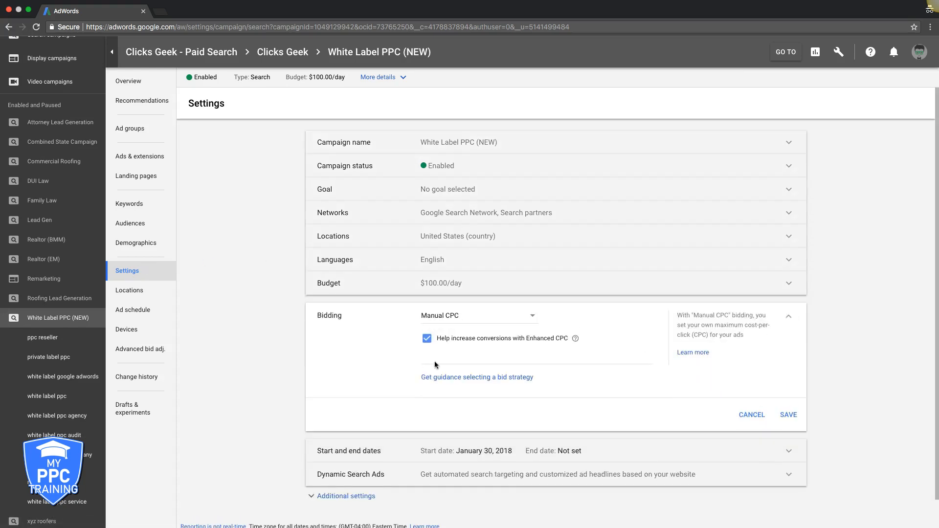
{"action": "left_click", "coordinate": [476, 315]}
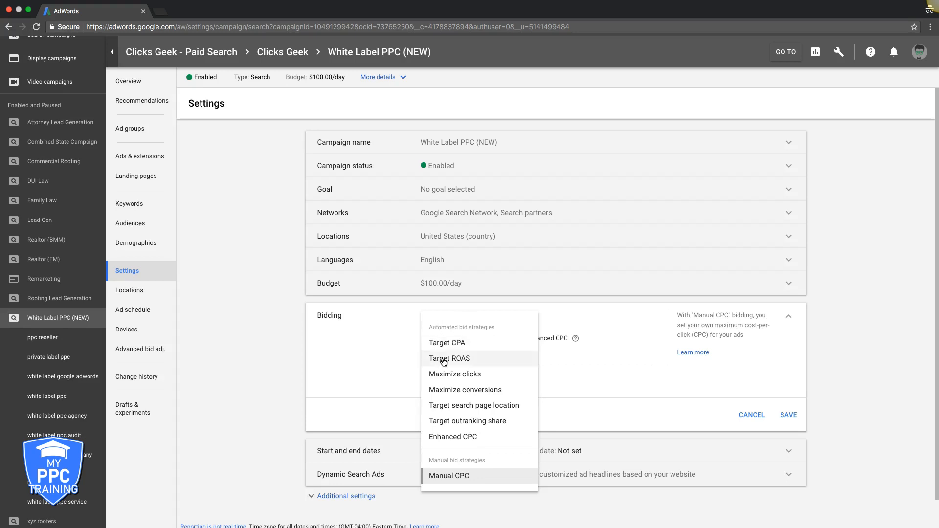
{"action": "left_click", "coordinate": [454, 374]}
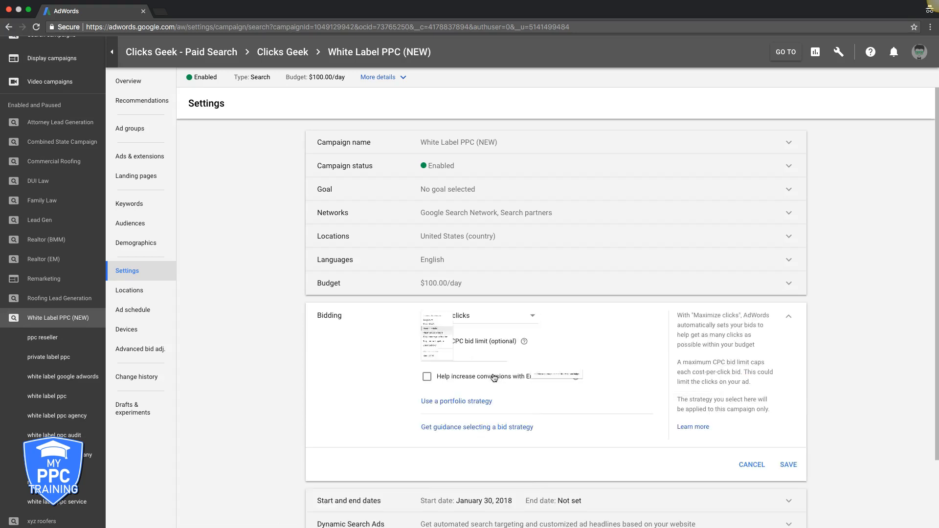
{"action": "left_click", "coordinate": [458, 329]}
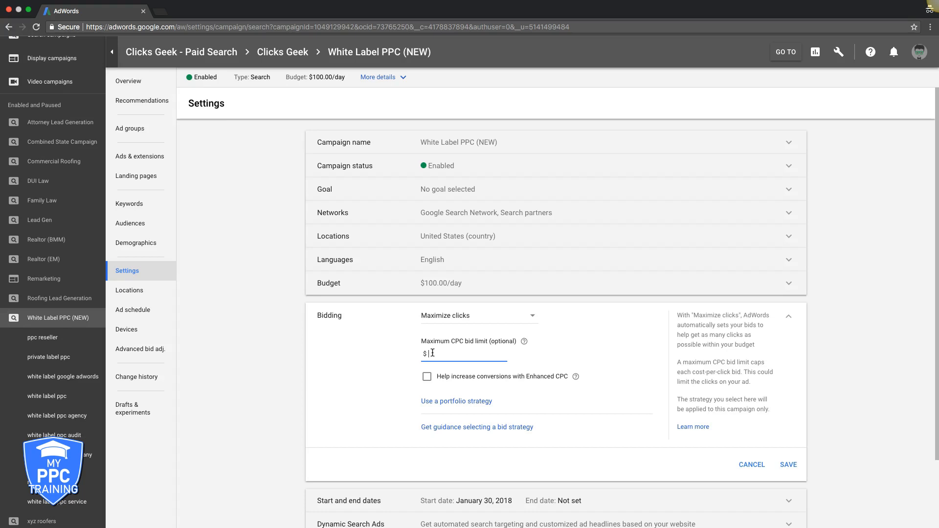
{"action": "type", "text": "31"}
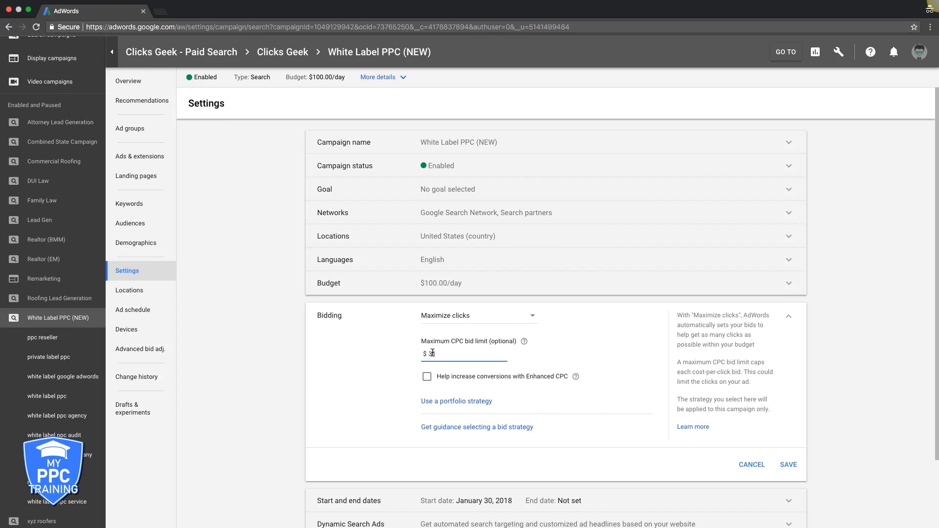
{"action": "type", "text": ".20"}
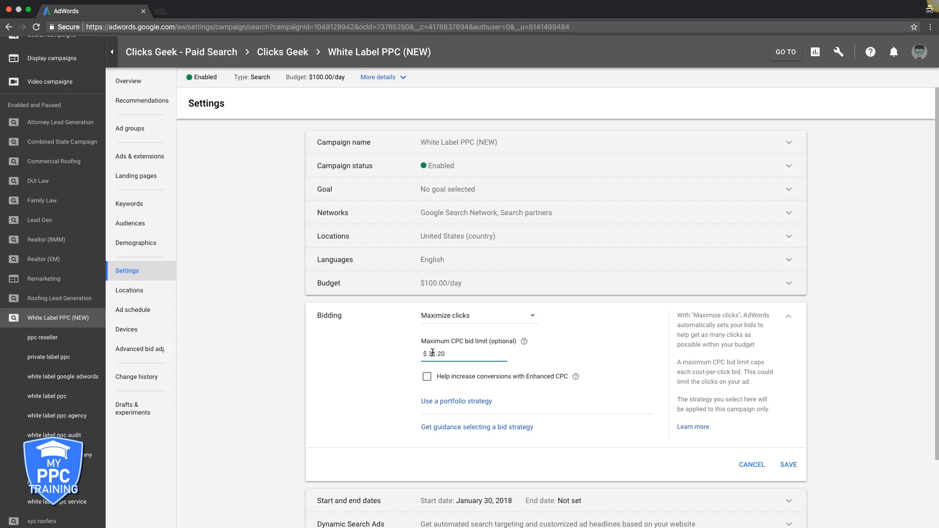
{"action": "type", "text": "31.20"}
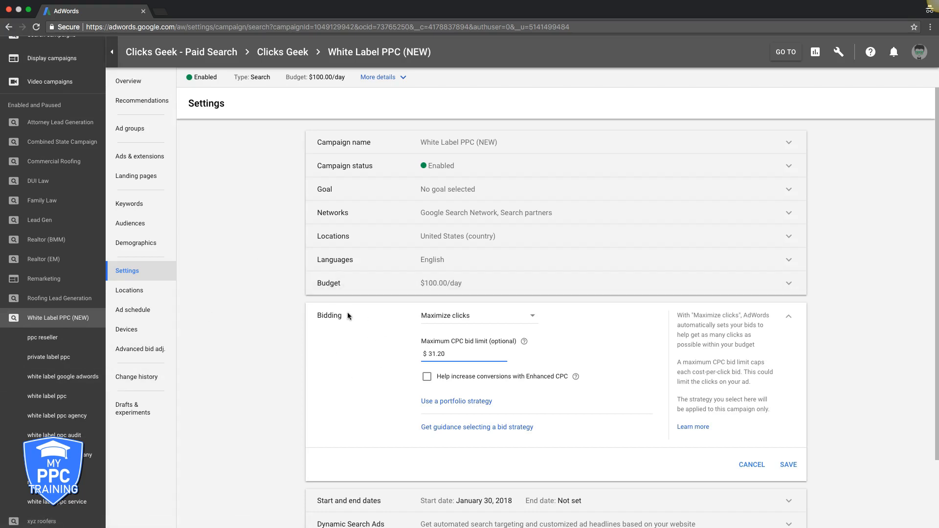
{"action": "mouse_move", "coordinate": [321, 320]}
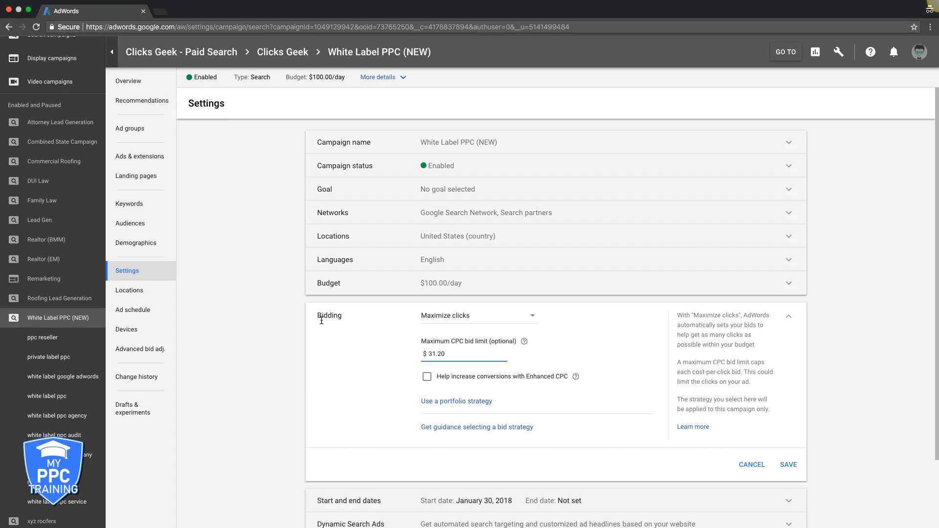
{"action": "mouse_move", "coordinate": [504, 316]}
{"action": "type", "text": "37.2"}
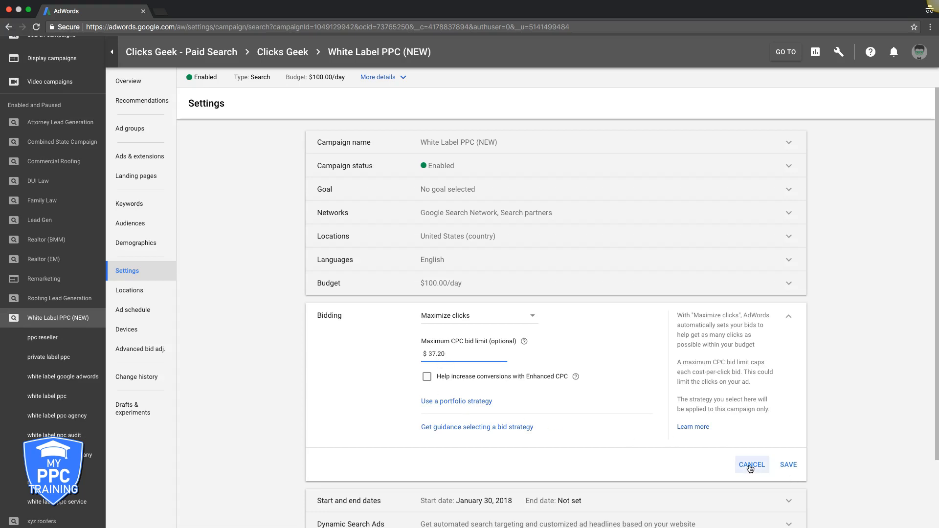
{"action": "left_click", "coordinate": [751, 464]}
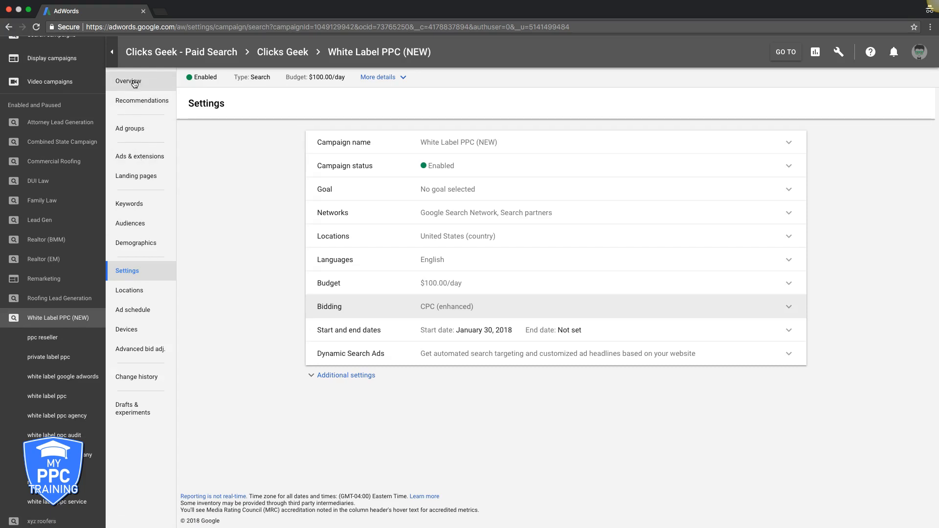
- Go back to the White Label PPC (NEW) campaign overview page
{"action": "left_click", "coordinate": [128, 81]}
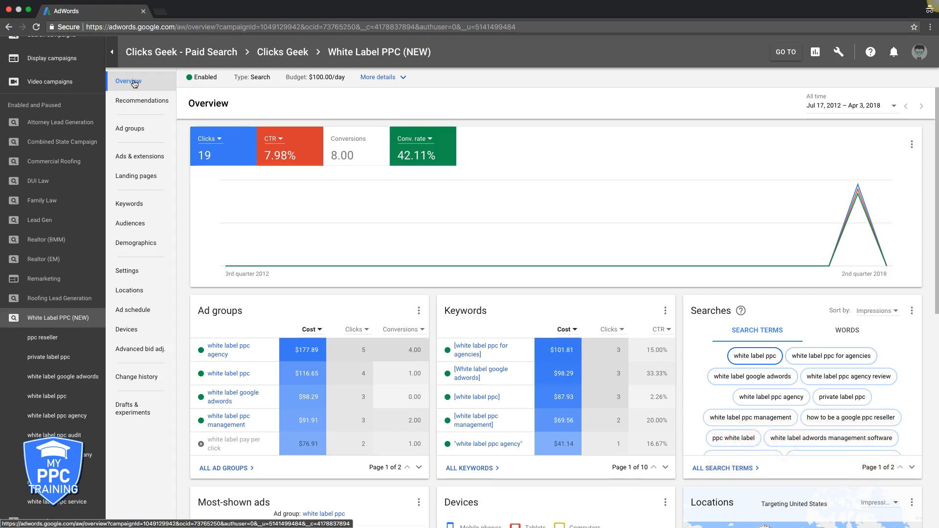
{"action": "mouse_move", "coordinate": [224, 266]}
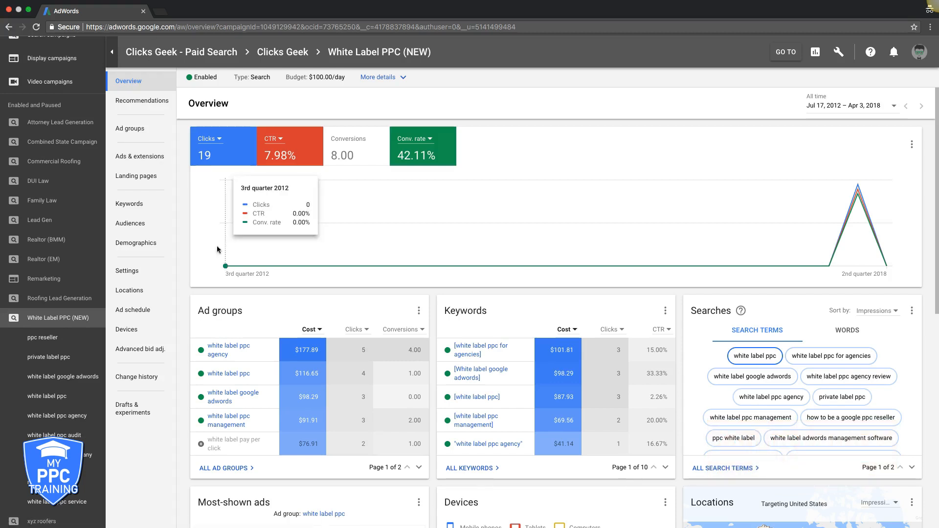